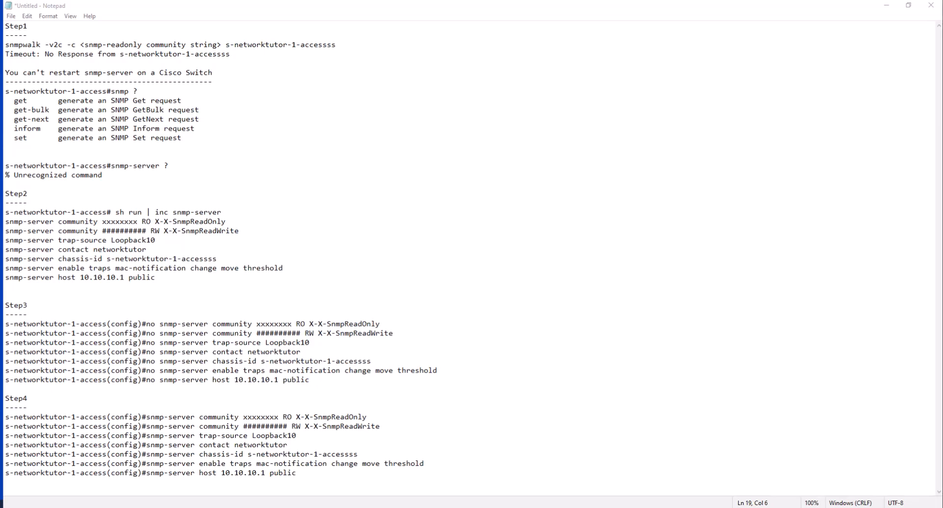
pyautogui.moveTo(11, 13)
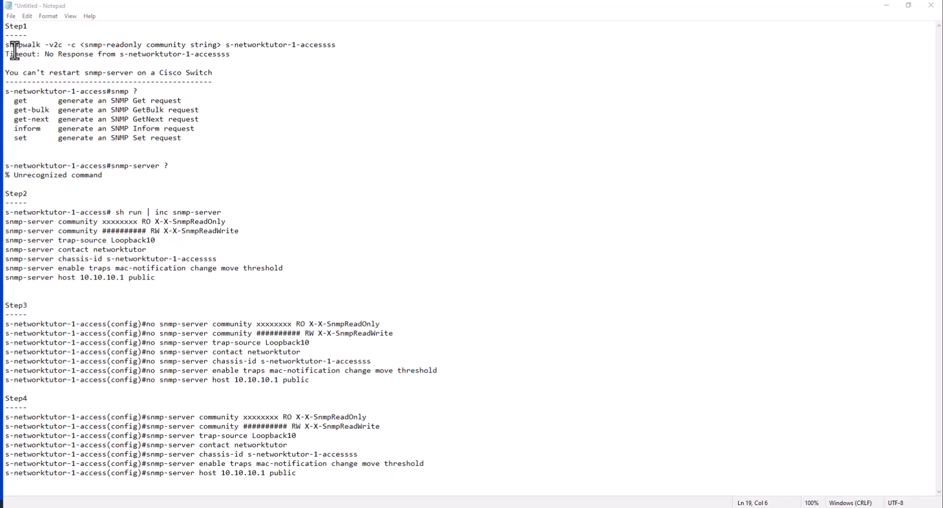
pyautogui.doubleClick(25, 45)
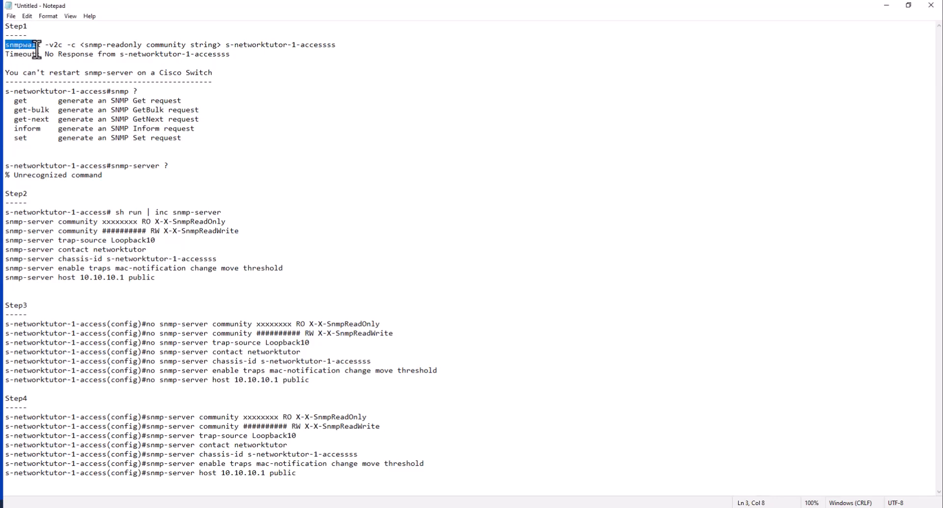
pyautogui.moveTo(35, 44); pyautogui.dragTo(76, 45)
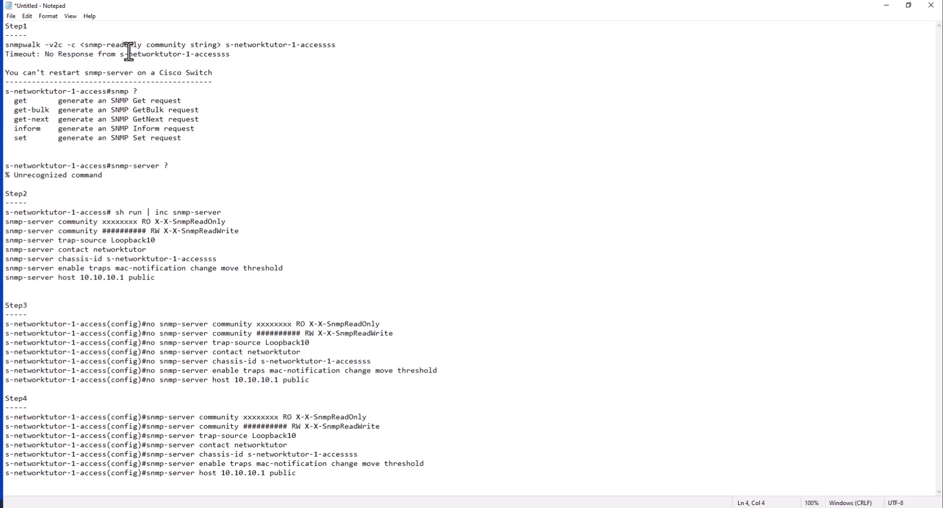
pyautogui.moveTo(84, 45); pyautogui.dragTo(208, 44)
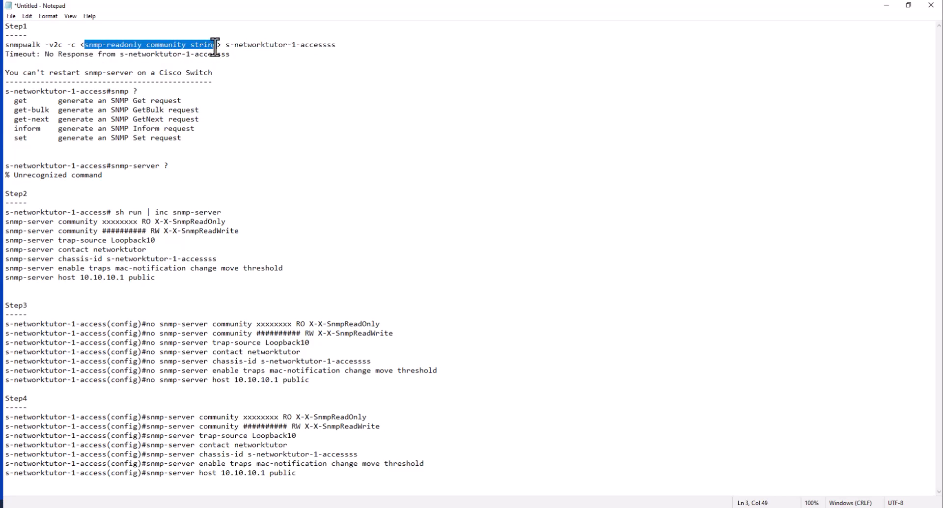
pyautogui.moveTo(188, 54)
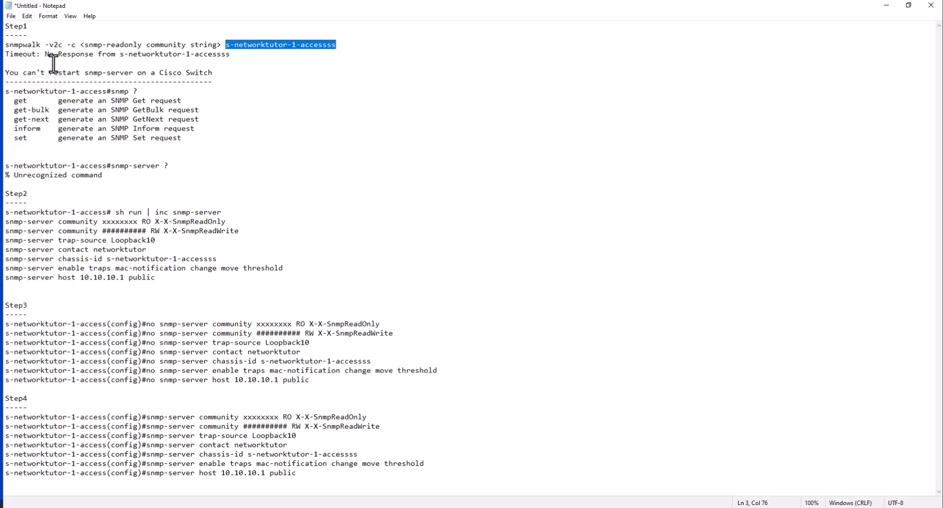
pyautogui.moveTo(81, 64)
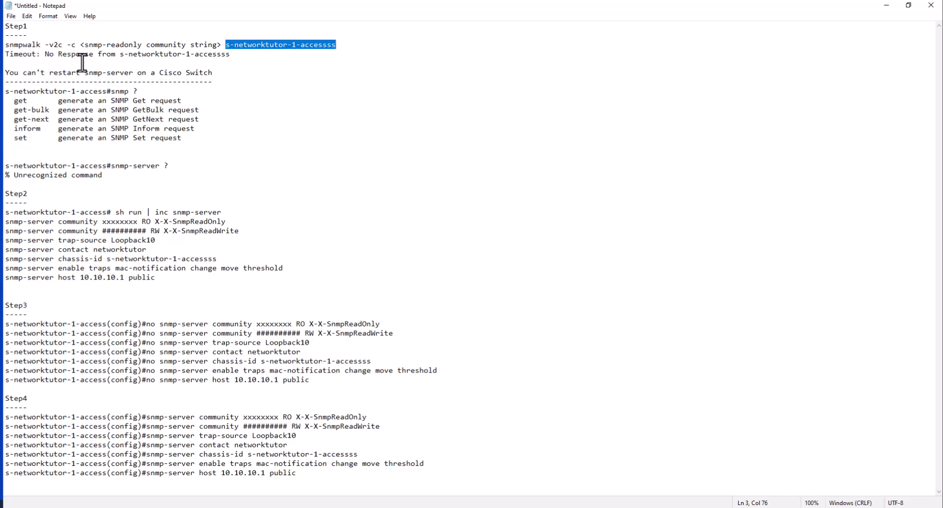
pyautogui.click(230, 54)
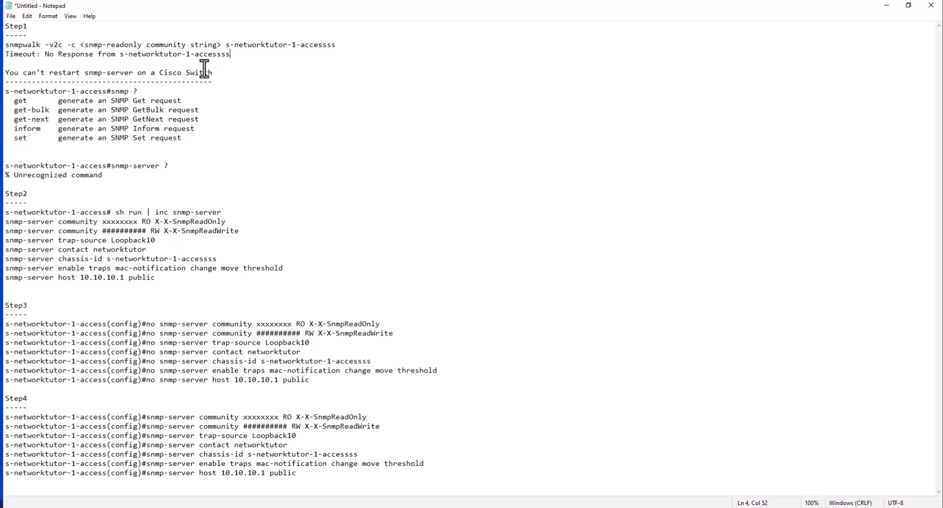
pyautogui.moveTo(34, 61)
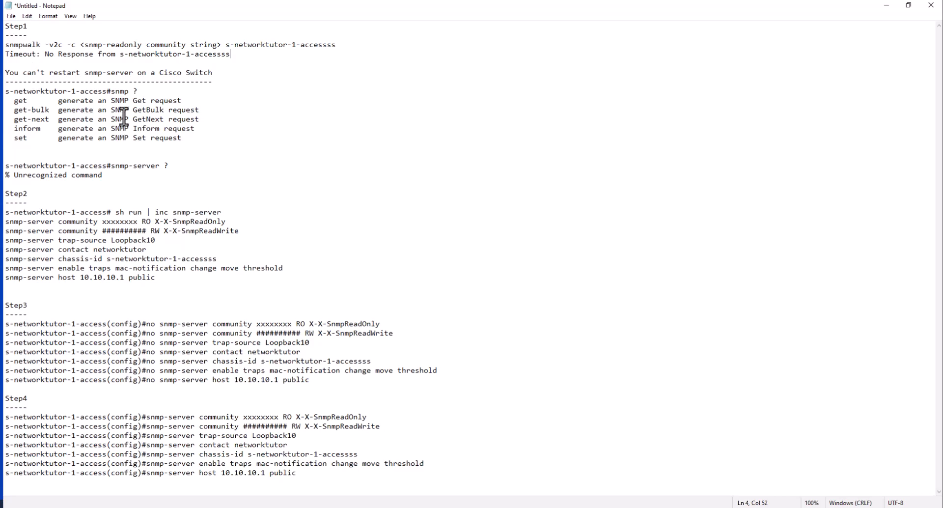
pyautogui.moveTo(214, 82)
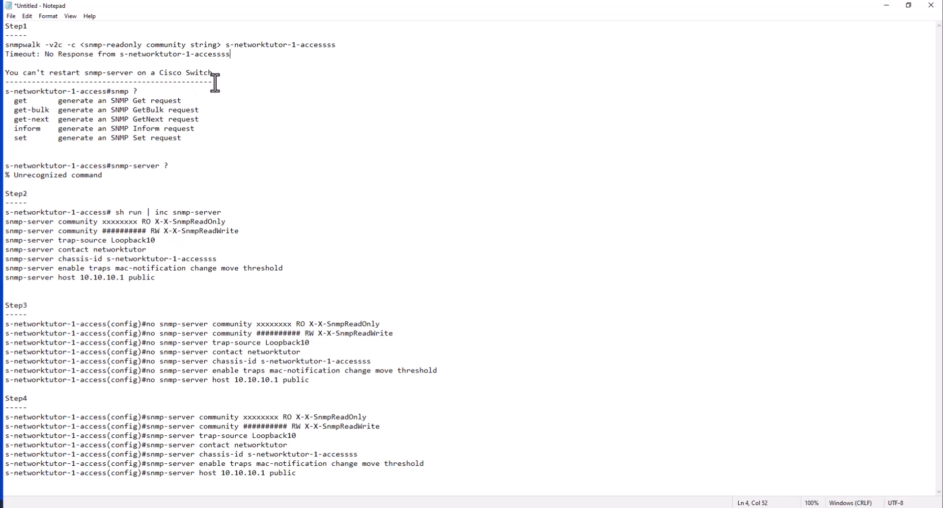
pyautogui.moveTo(145, 96)
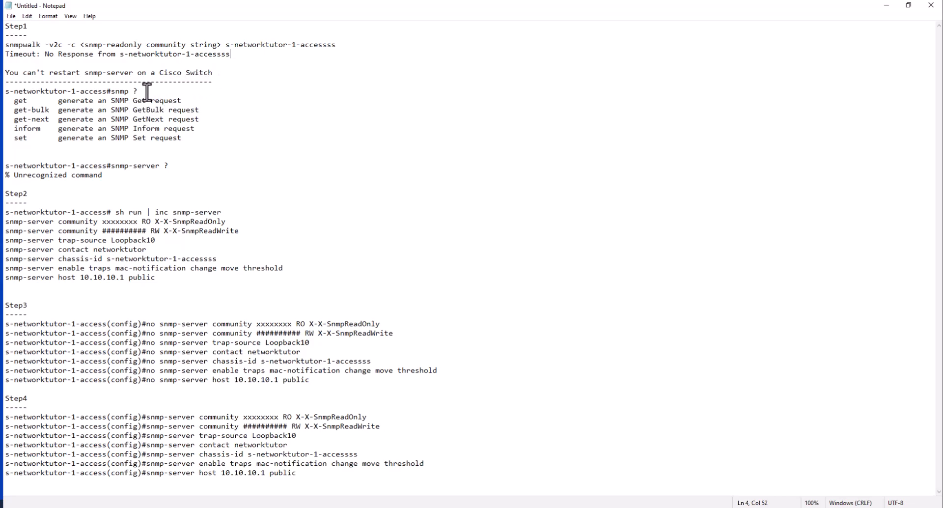
pyautogui.doubleClick(18, 91)
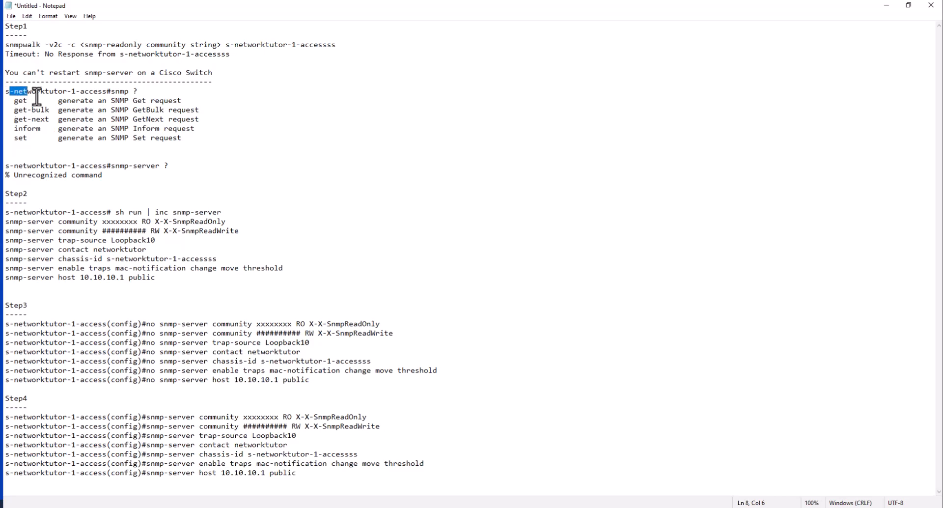
pyautogui.moveTo(36, 91); pyautogui.dragTo(108, 91)
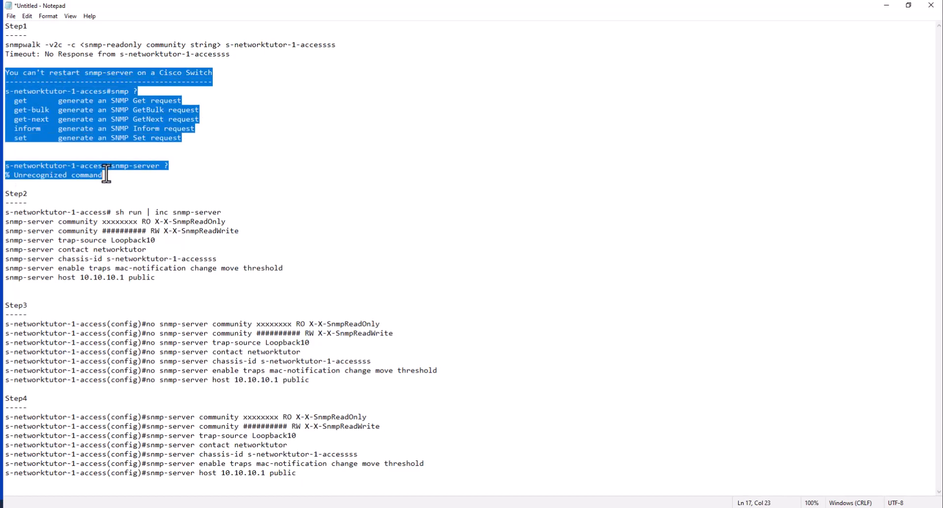
pyautogui.moveTo(195, 157)
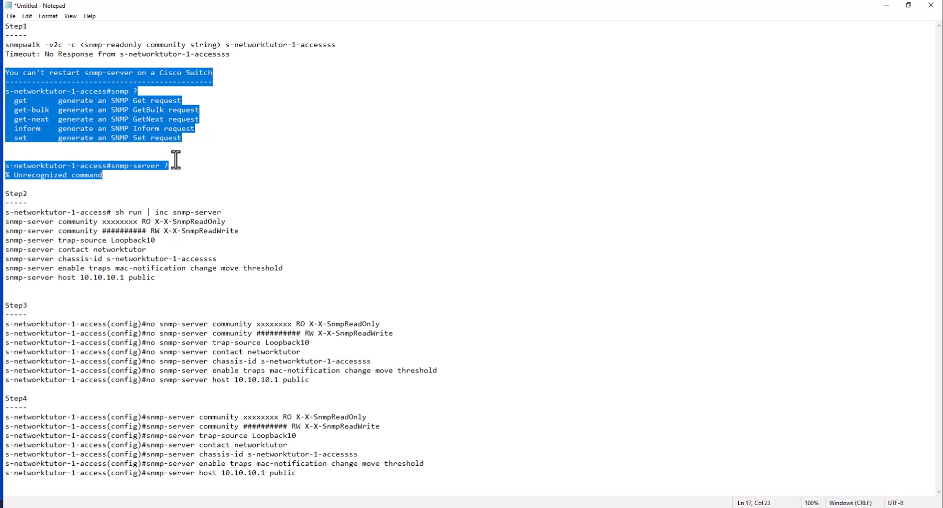
pyautogui.click(170, 166)
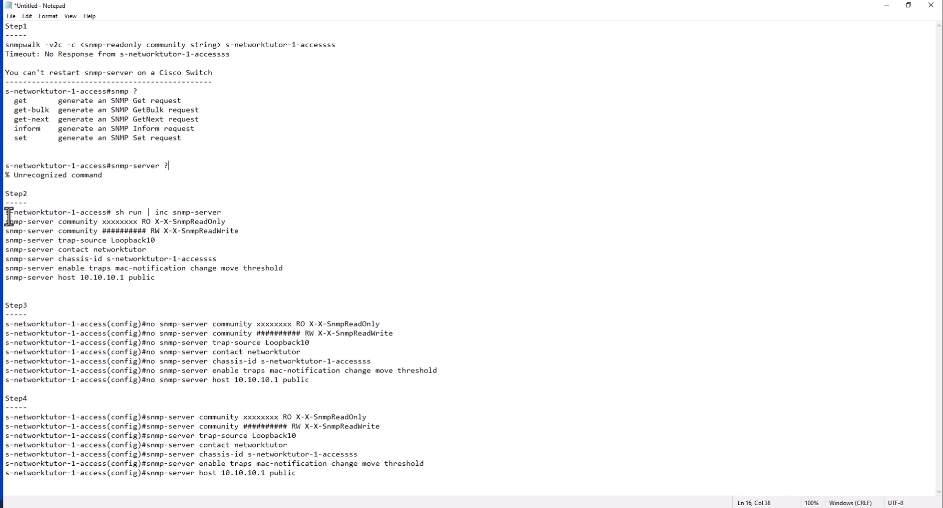
pyautogui.doubleClick(54, 212)
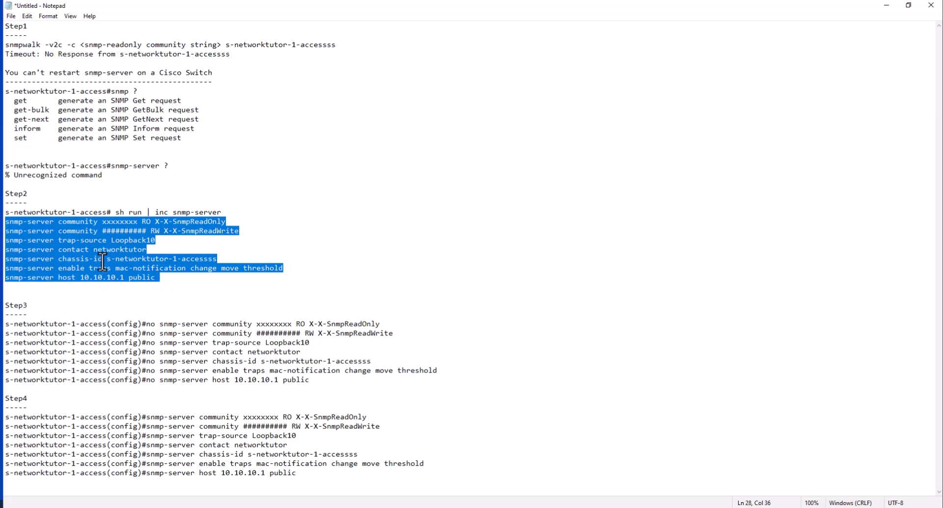
pyautogui.click(174, 311)
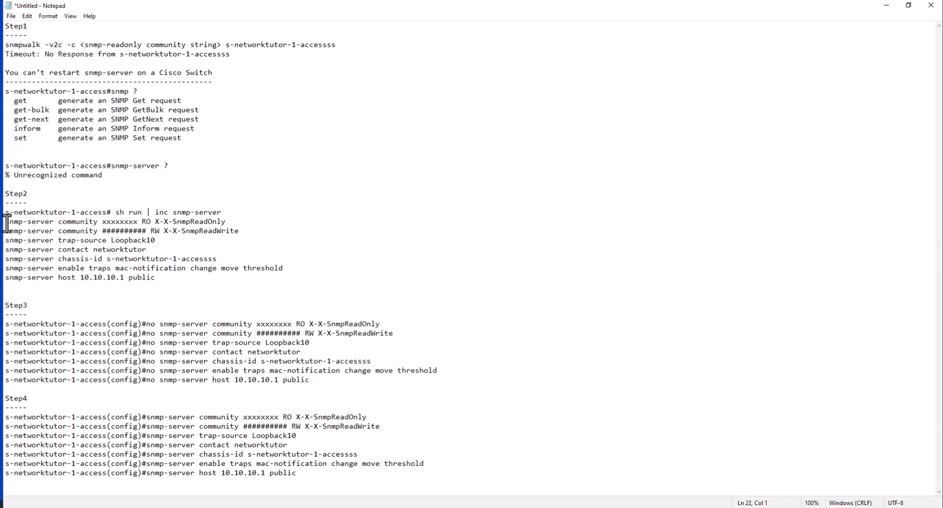
pyautogui.write('no')
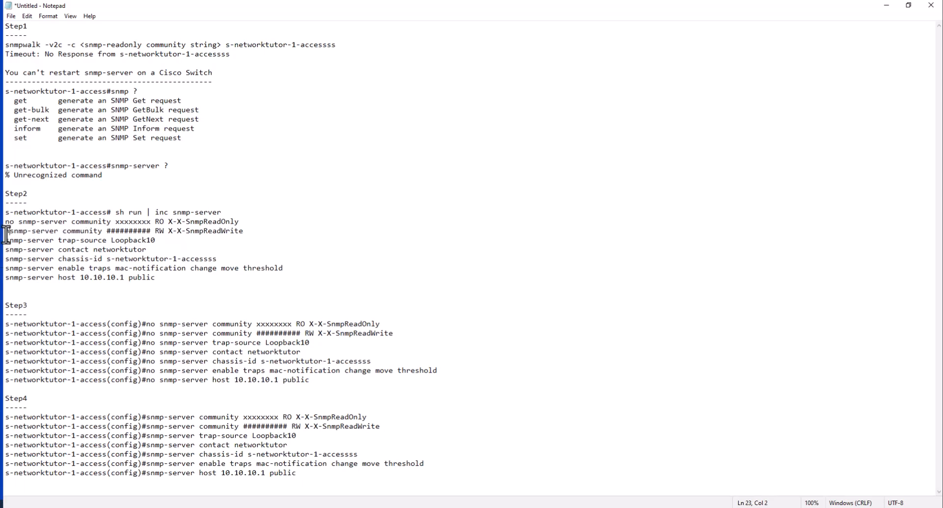
pyautogui.write('no')
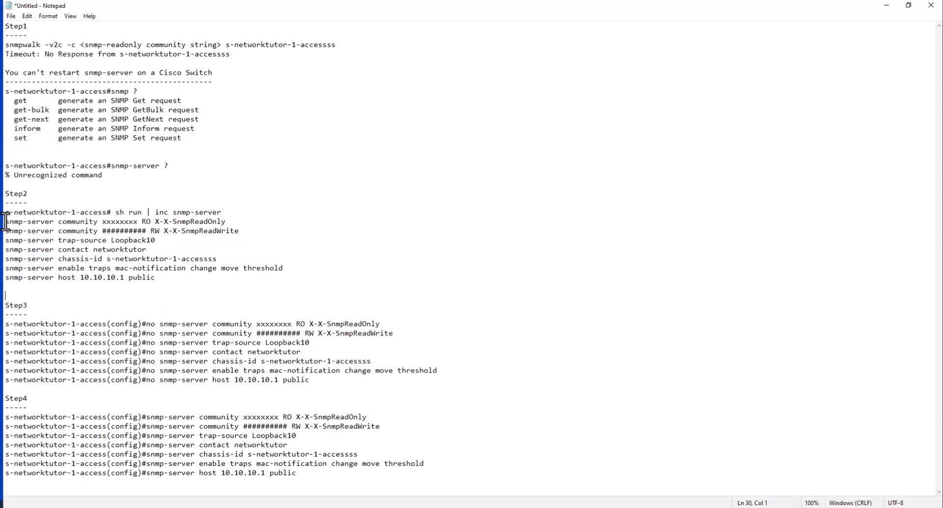
pyautogui.moveTo(6, 221); pyautogui.dragTo(149, 287)
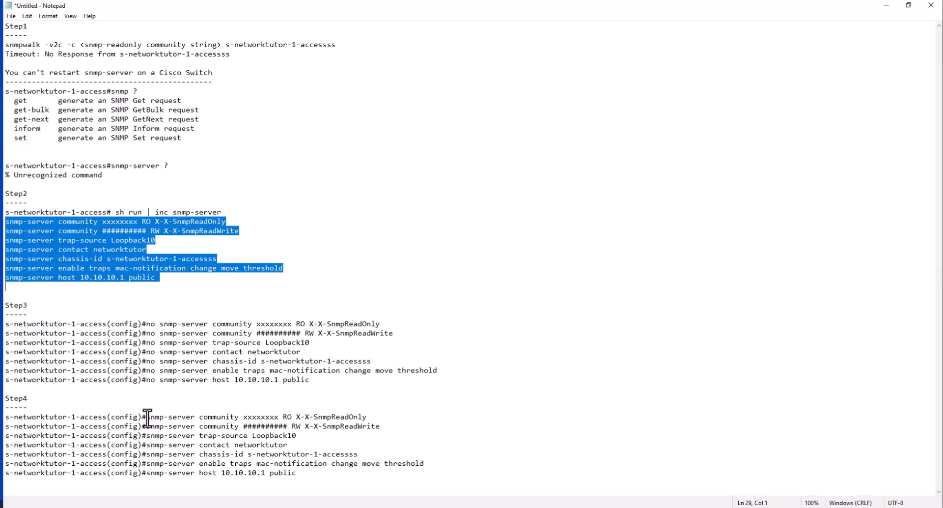